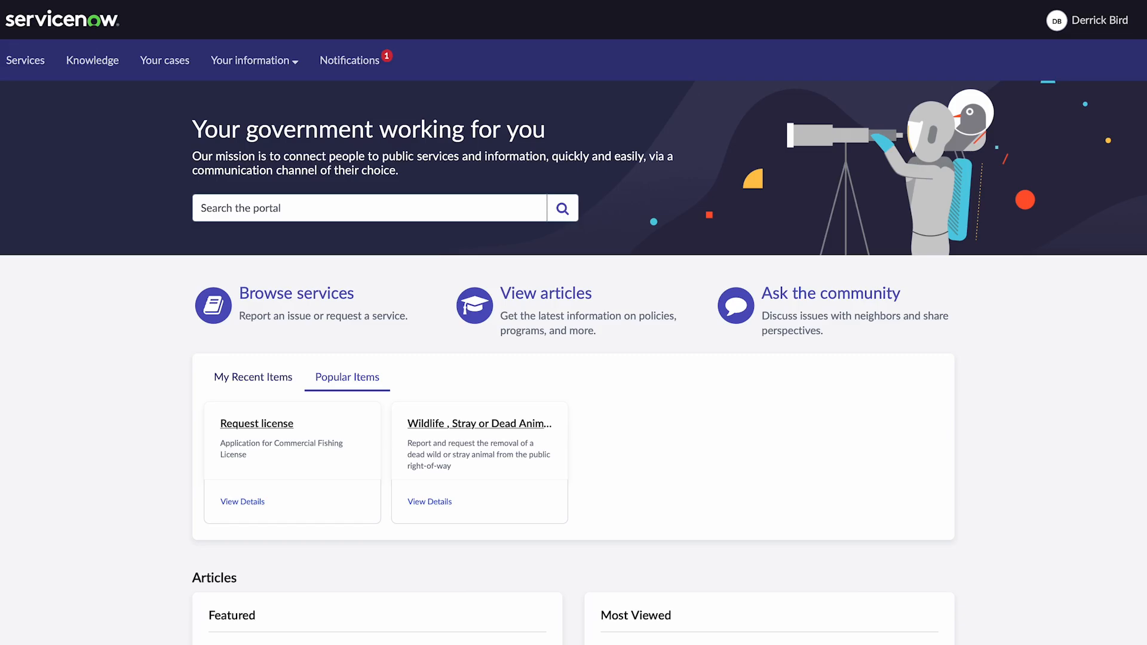
# - Open the Wildlife, Stray or Dead Animal Pickup catalog item under Animal requests
pyautogui.click(478, 424)
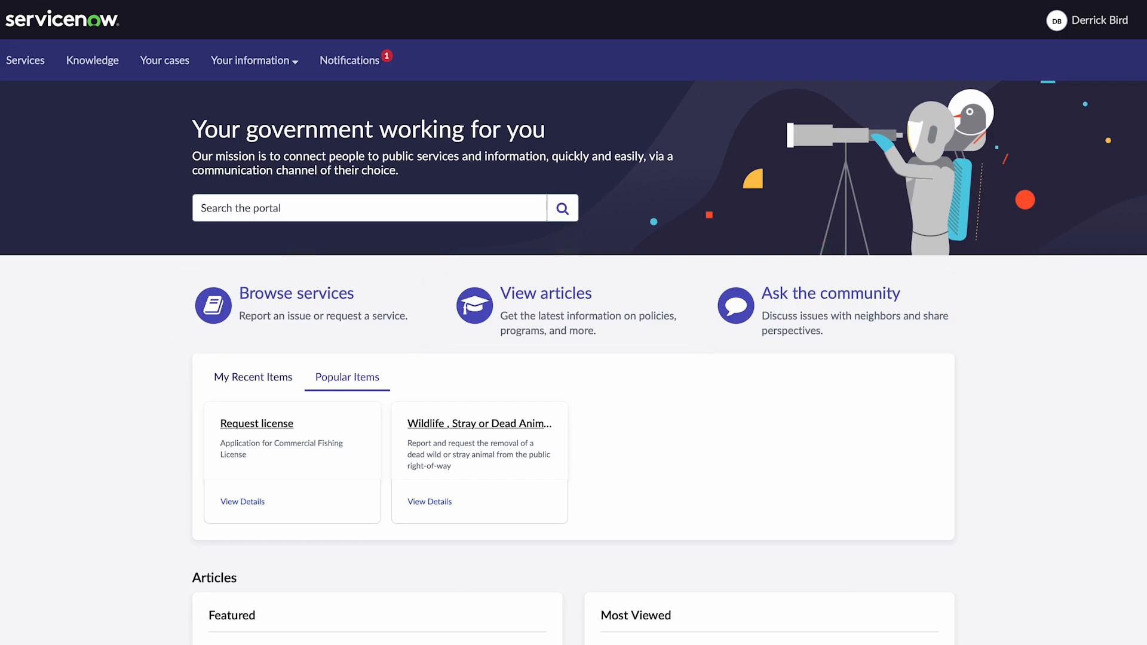
pyautogui.moveTo(300, 317)
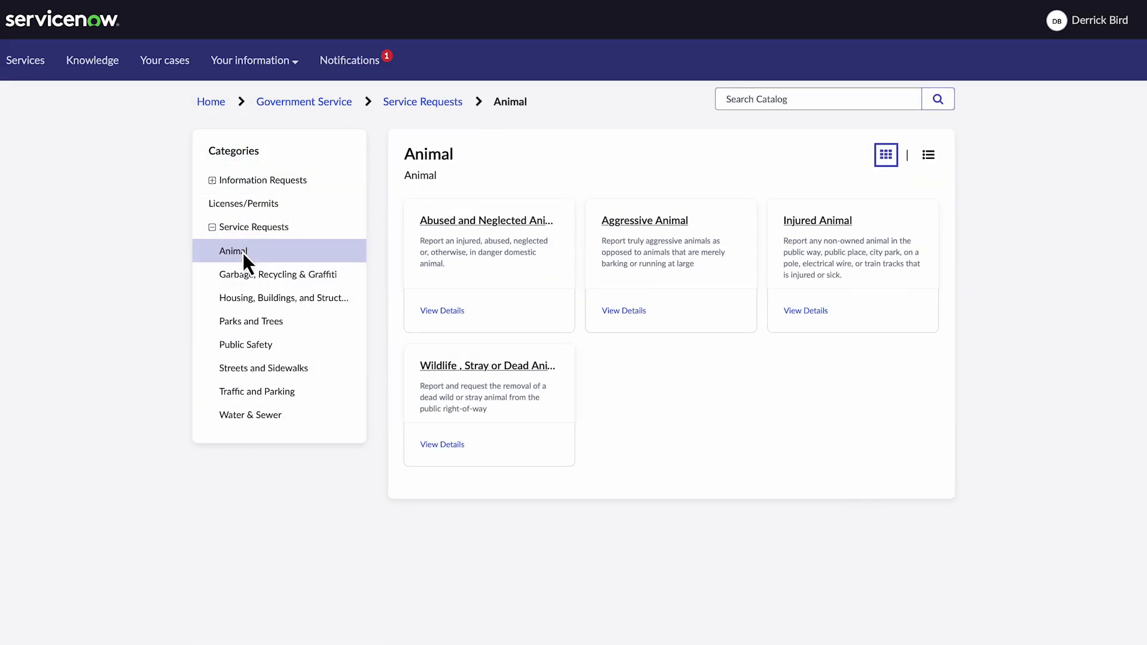
pyautogui.moveTo(480, 376)
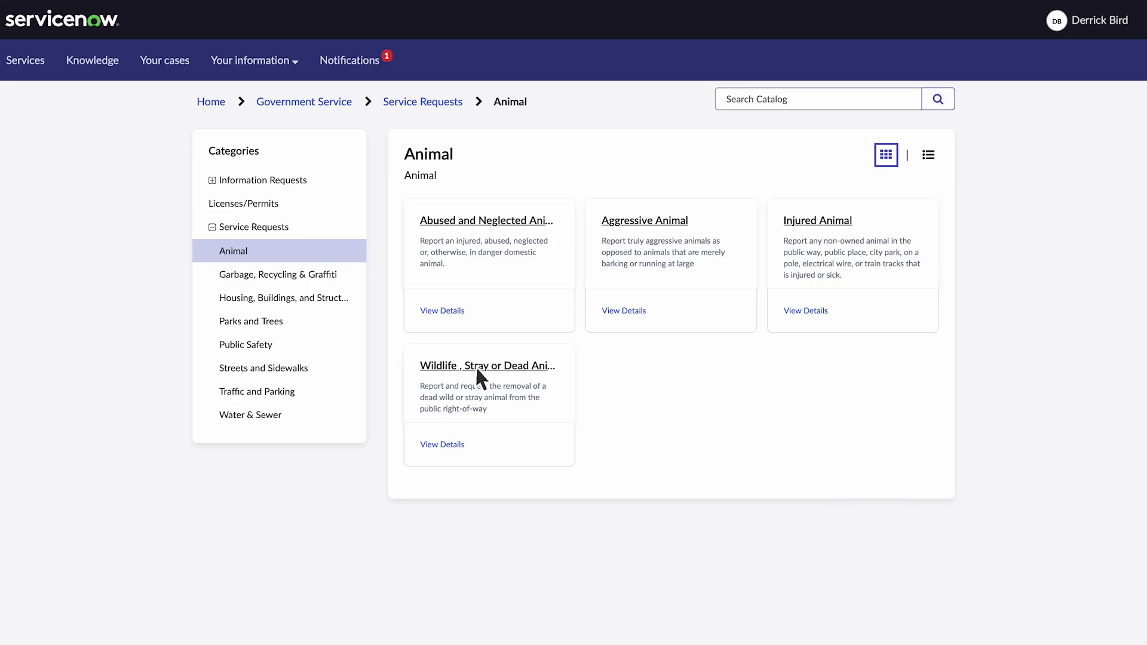
pyautogui.click(486, 365)
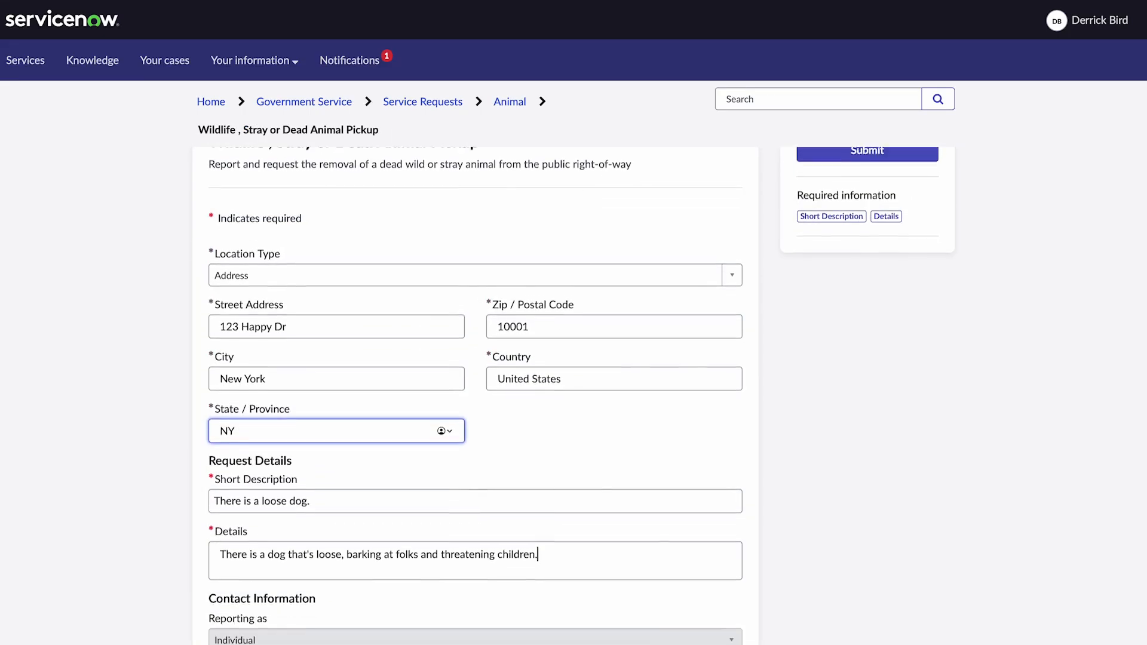
# - Submit the filled-in loose-dog pickup form for 123 Happy Dr
pyautogui.scroll(-3)
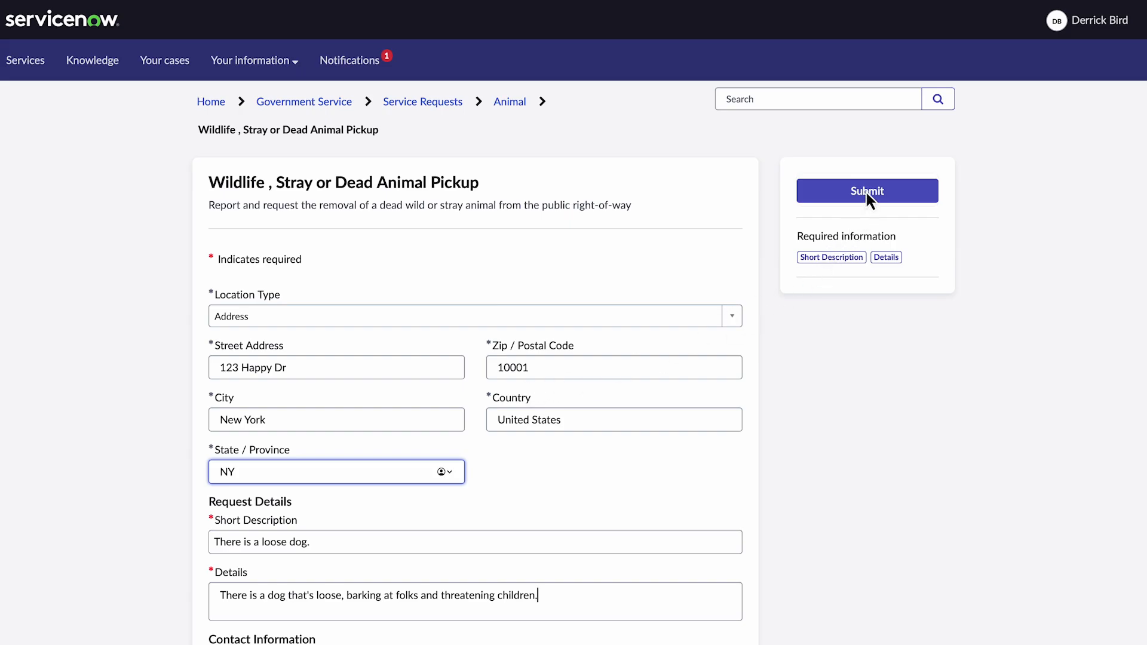
pyautogui.click(867, 191)
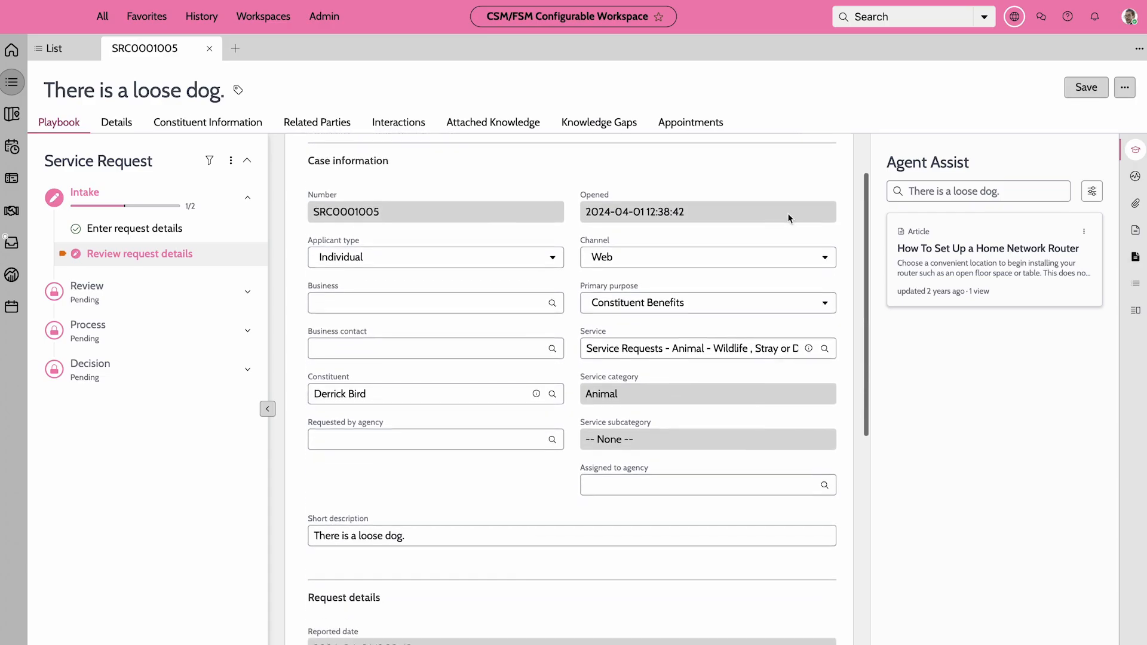
# - Scroll through SRC0001005's request details and submit to finish intake
pyautogui.scroll(-3)
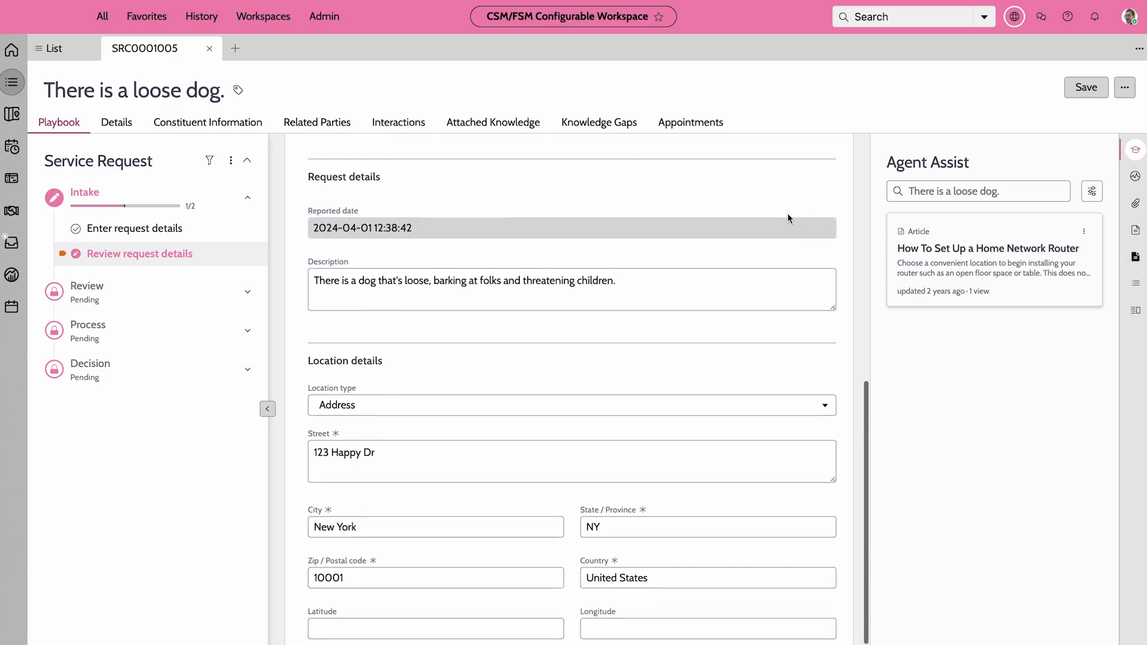
pyautogui.scroll(-3)
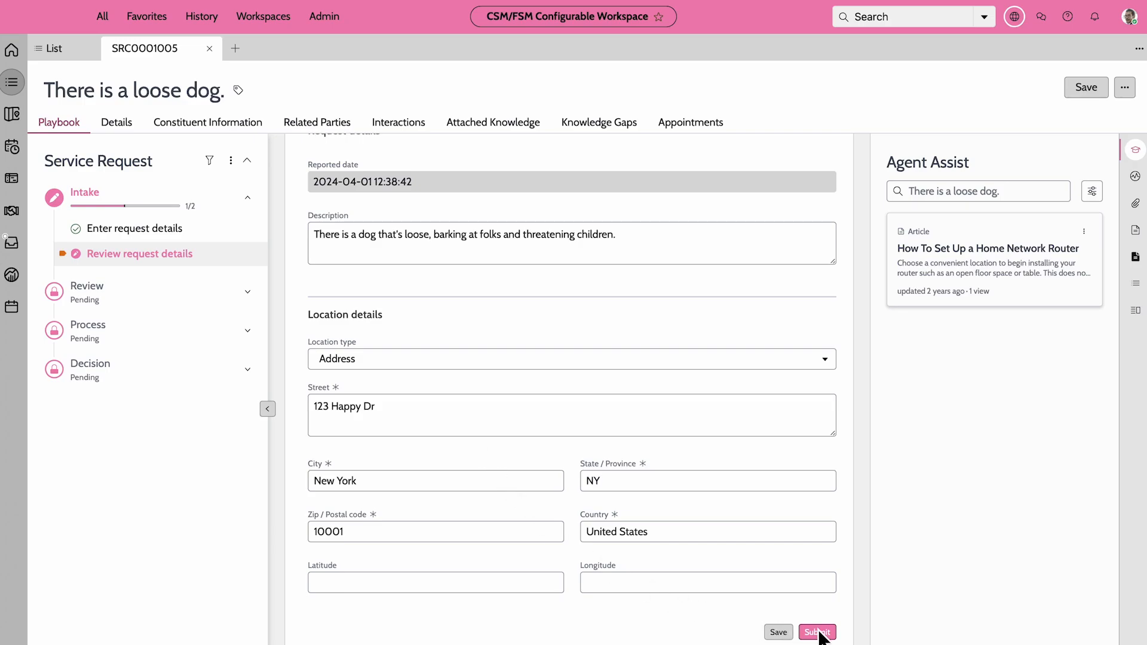
pyautogui.click(818, 632)
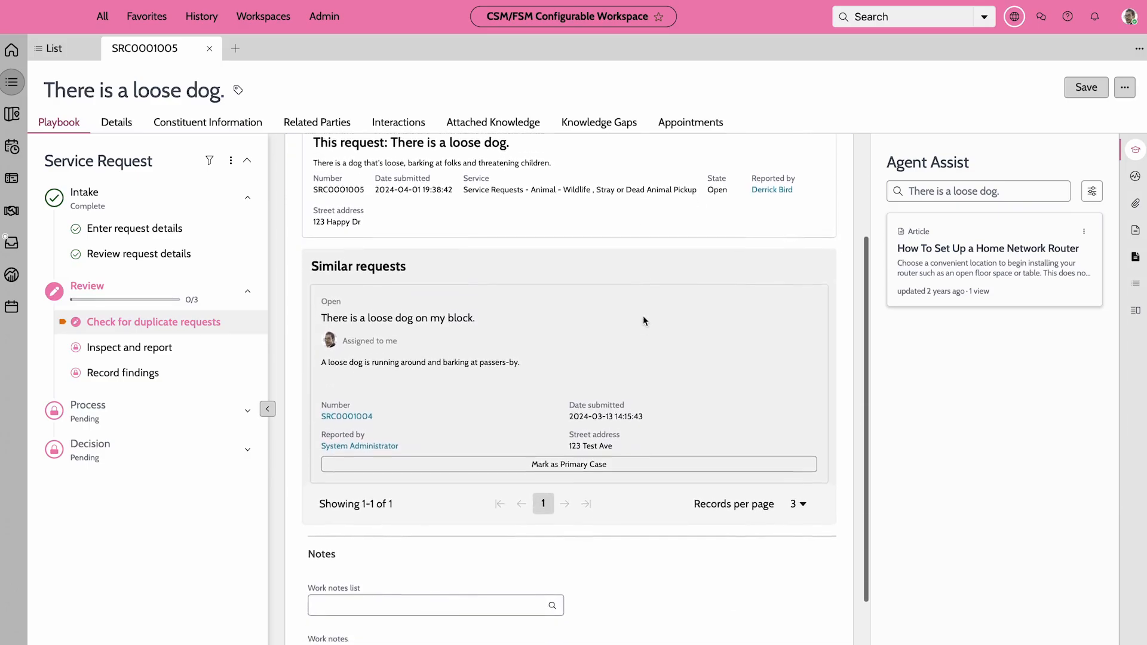
# - Add work note 'Animal Control must come and find the dog.', record findings, move to Process
pyautogui.write('Animal Control must come and find the dog.')
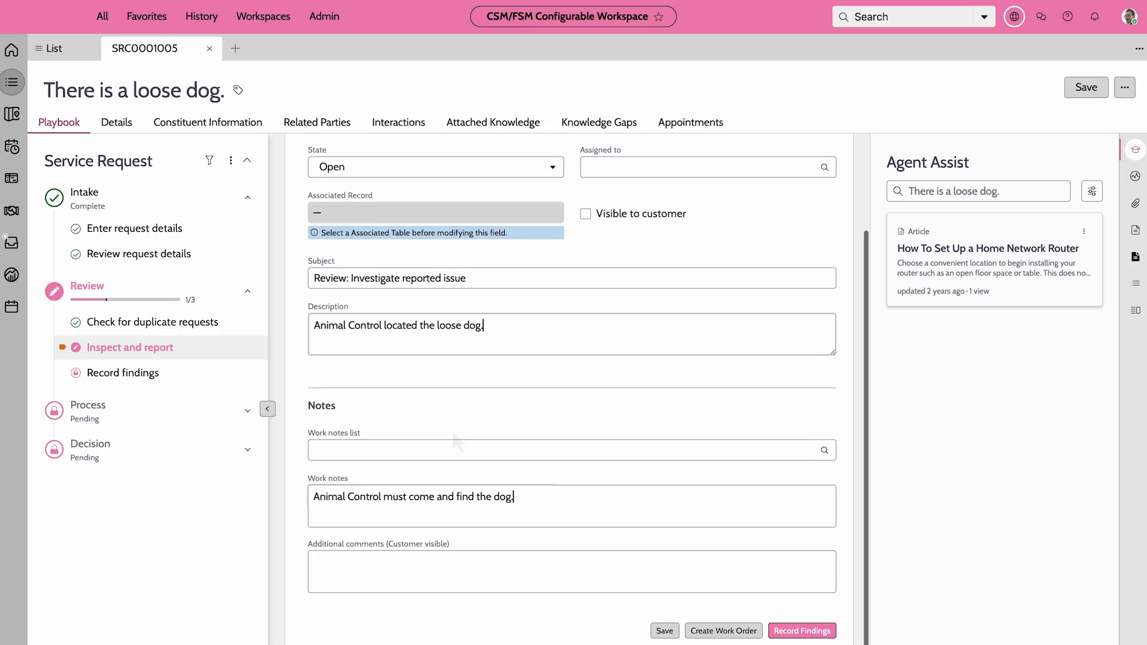
pyautogui.click(802, 631)
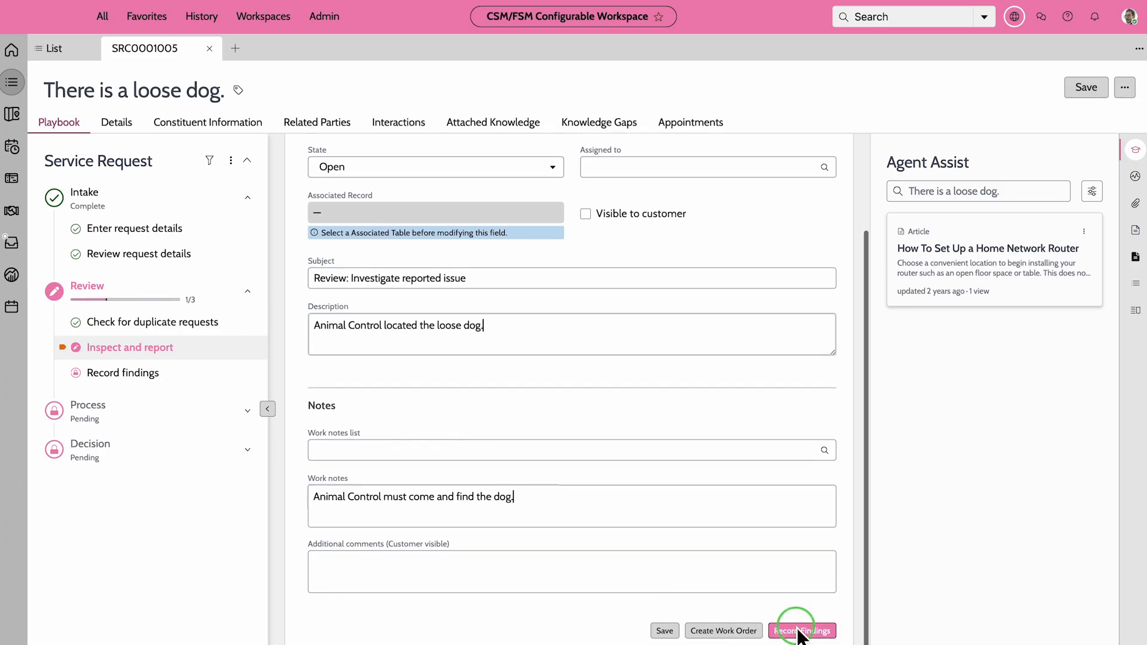
pyautogui.click(802, 631)
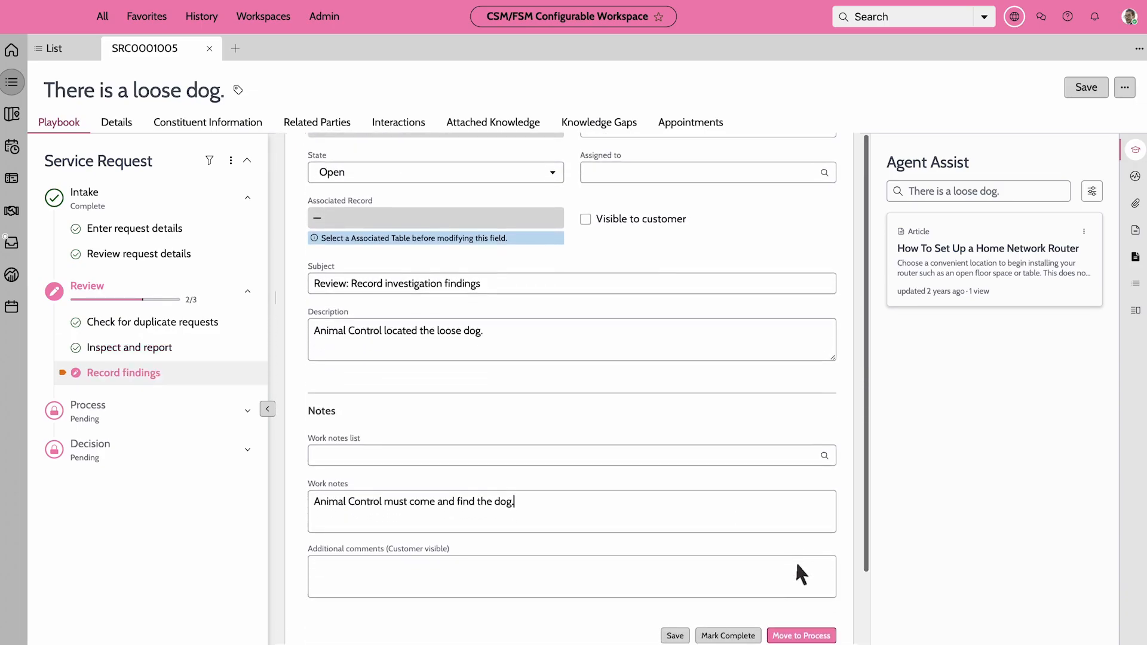
pyautogui.click(801, 635)
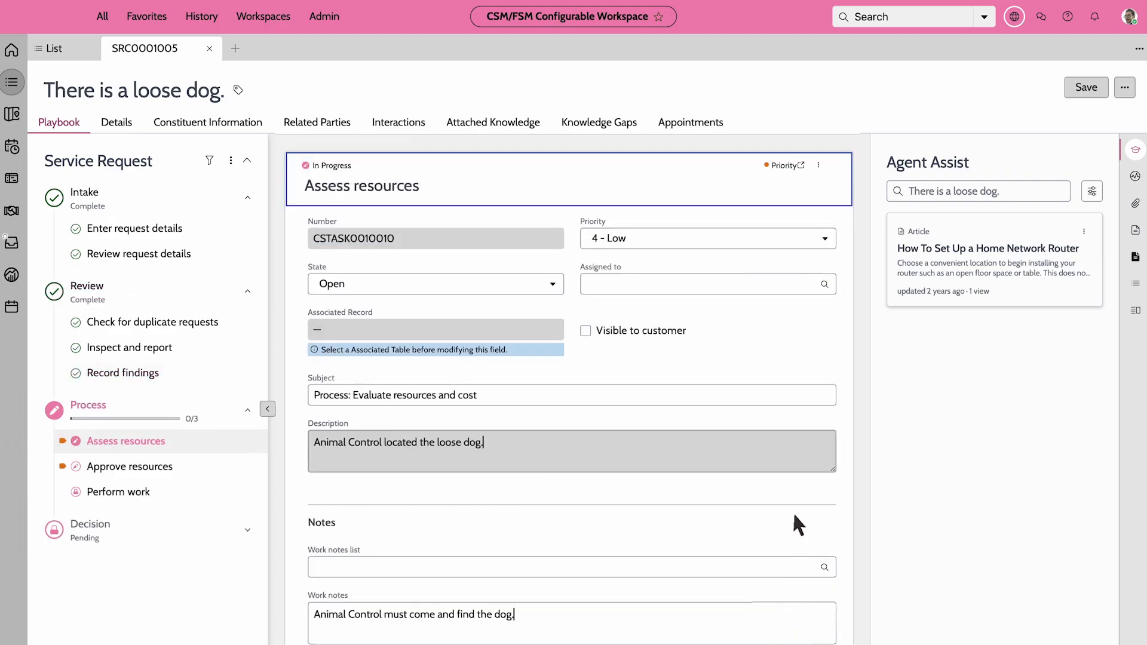
# - Move the case to Decision and propose the Resolved - Service Provided solution
pyautogui.scroll(-3)
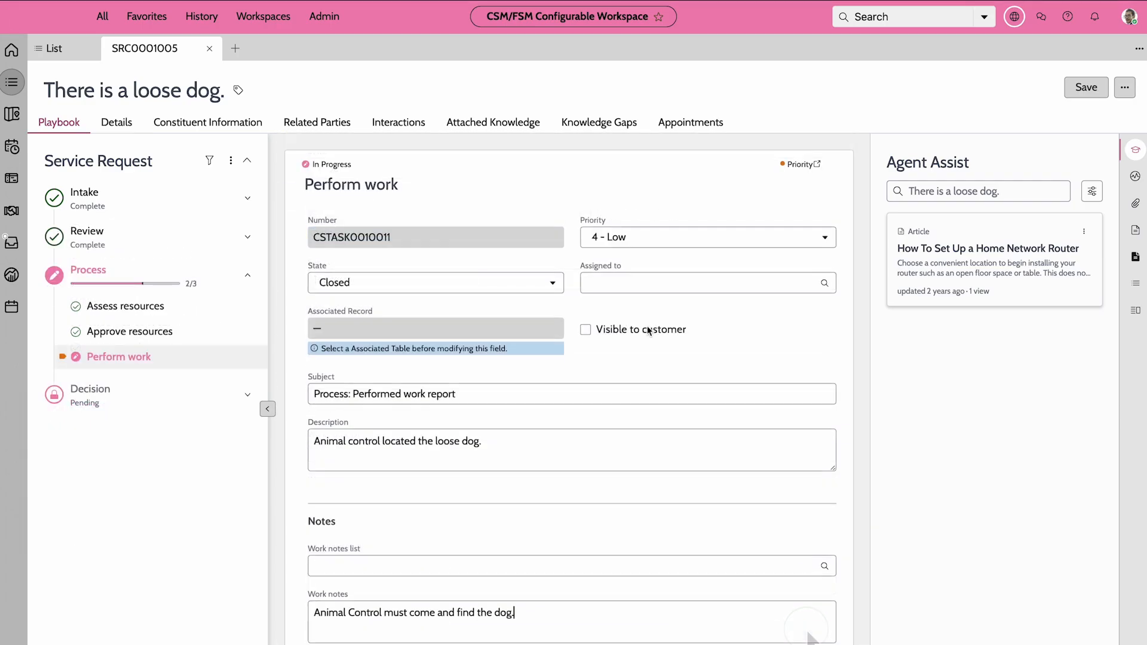
pyautogui.scroll(-3)
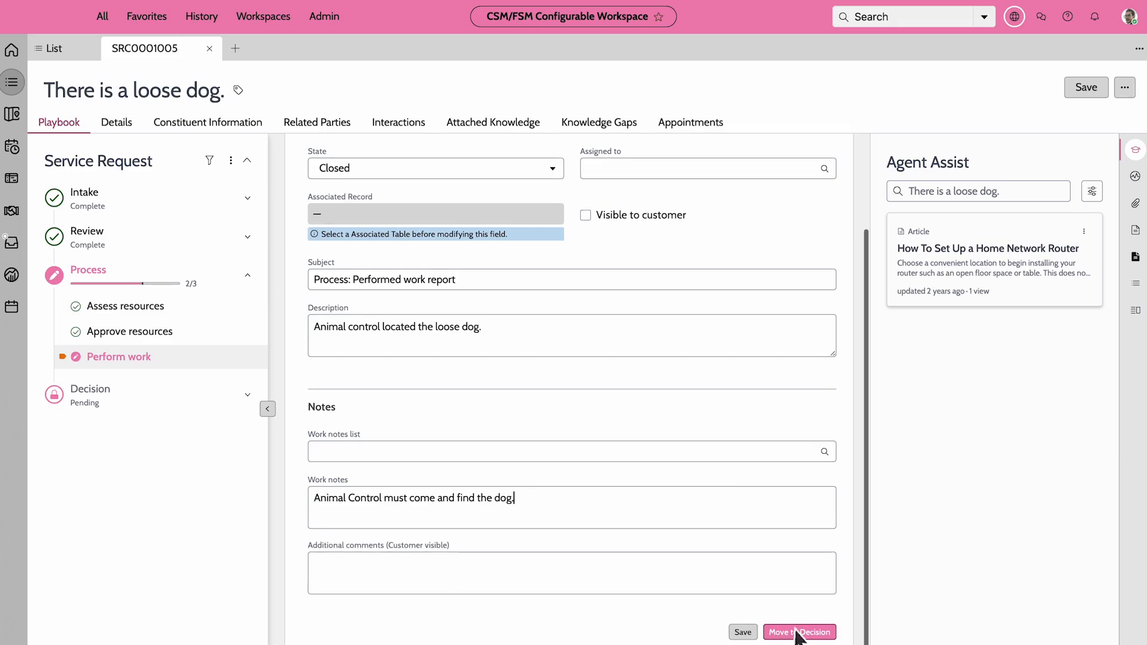
pyautogui.click(800, 632)
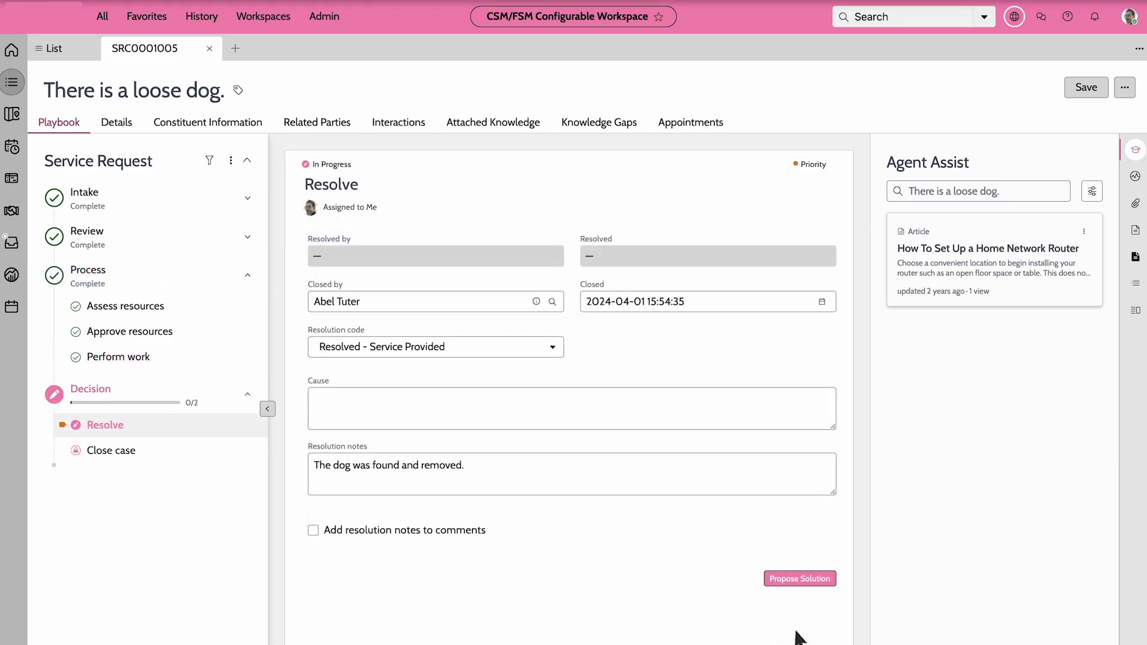
pyautogui.click(799, 579)
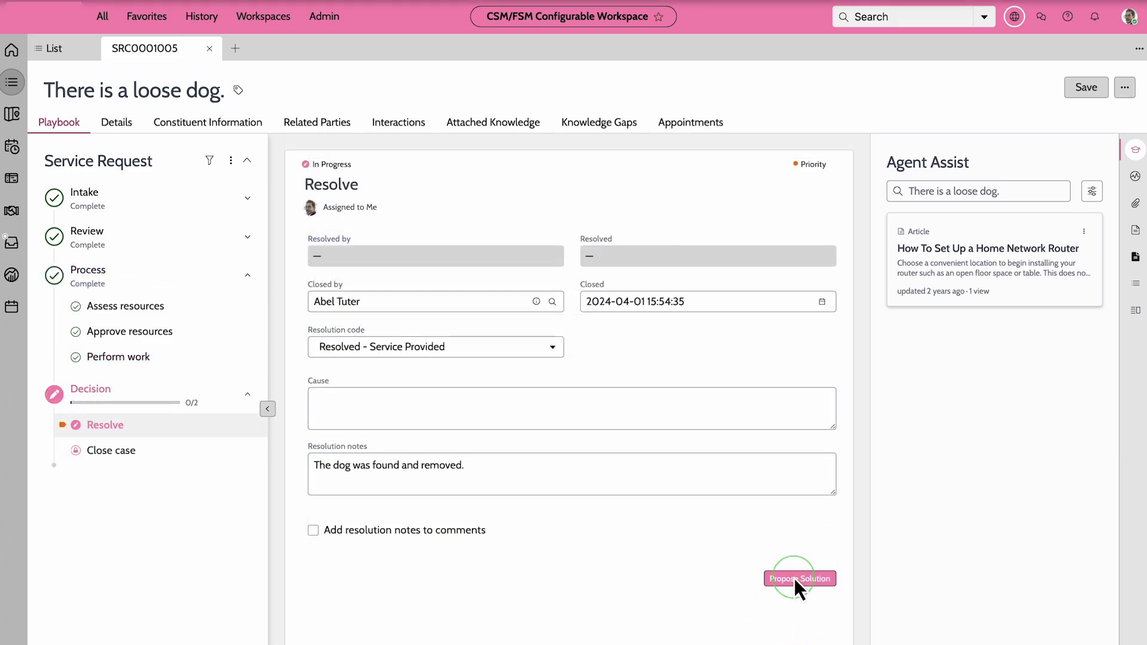
pyautogui.click(799, 579)
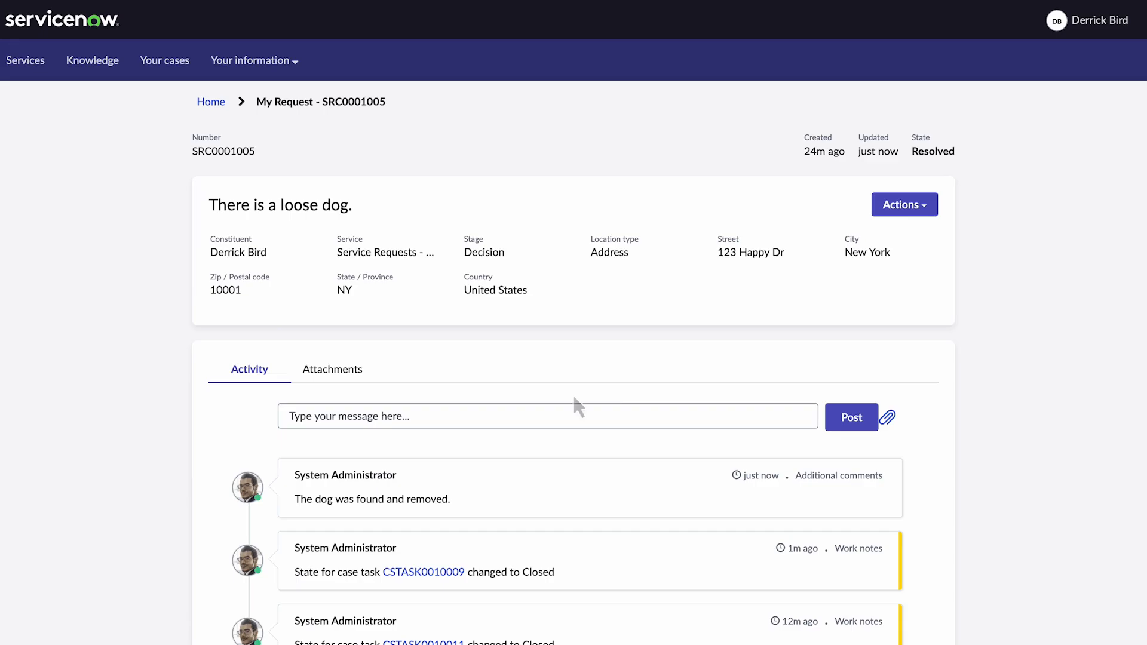
# - Accept the proposed solution from the portal Actions menu and start the satisfaction survey
pyautogui.click(904, 204)
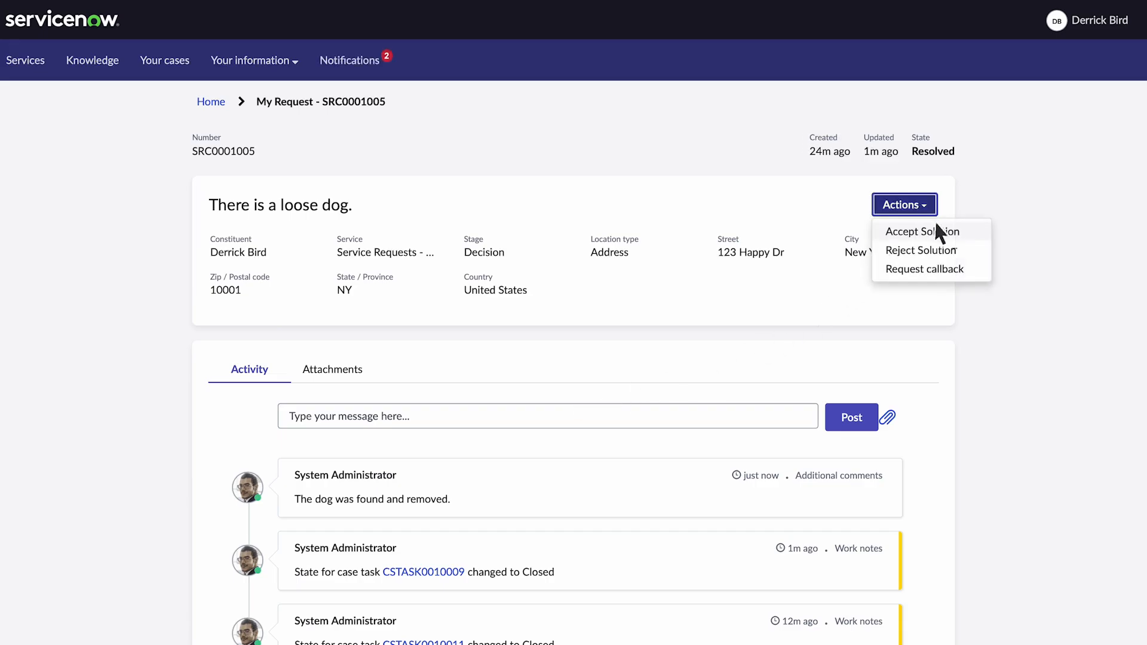
pyautogui.click(923, 232)
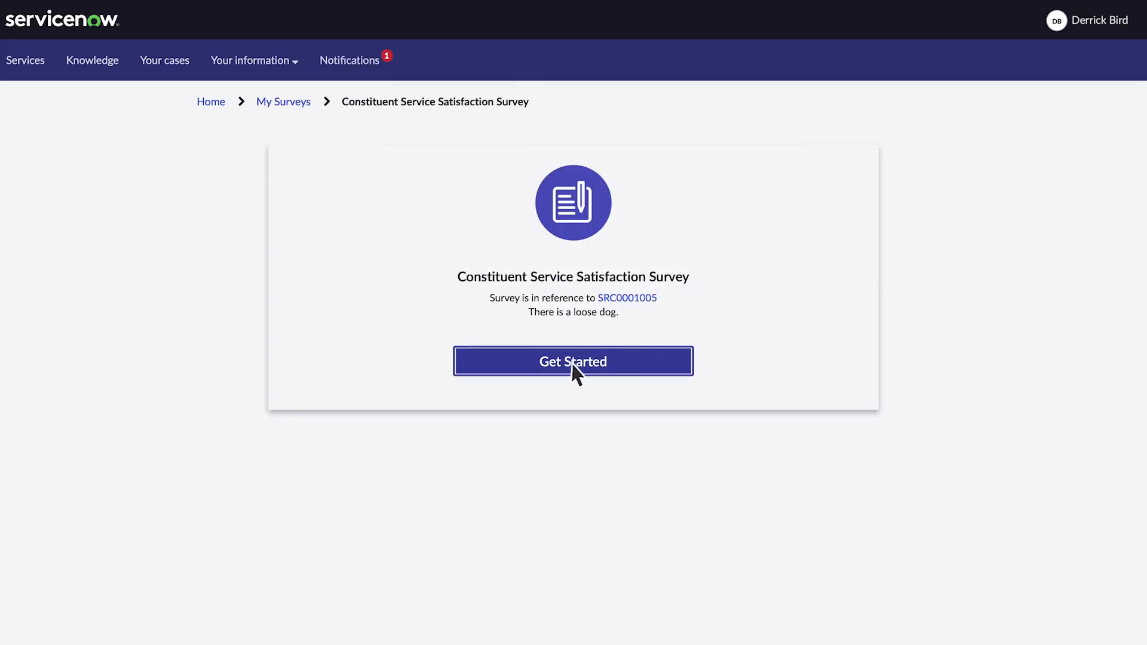
pyautogui.click(573, 362)
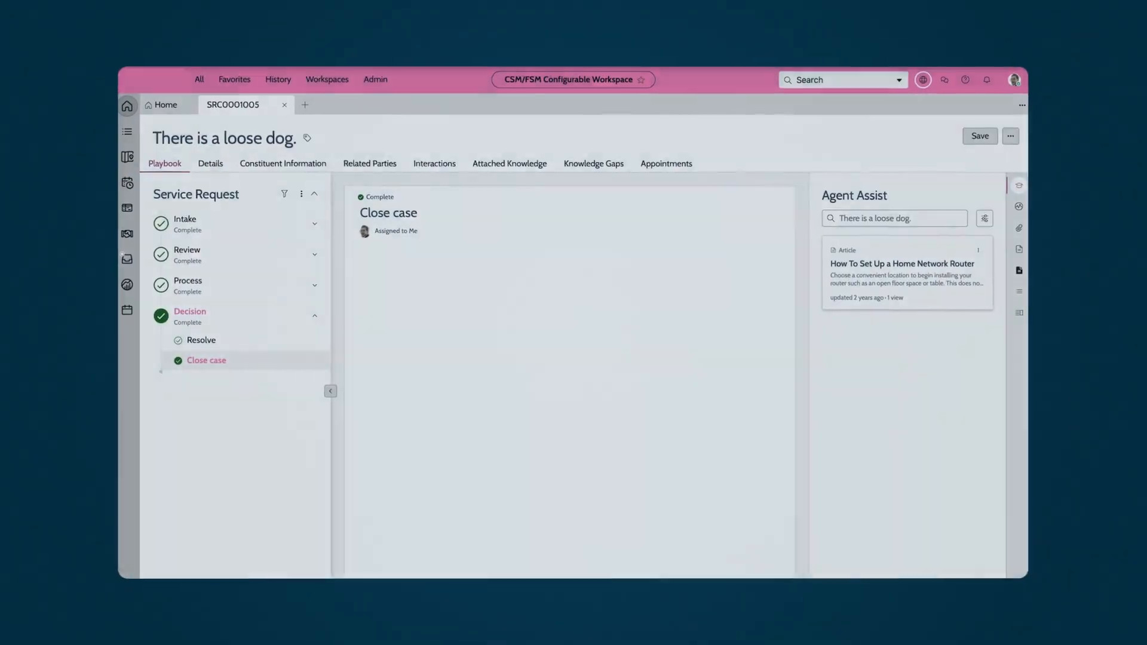